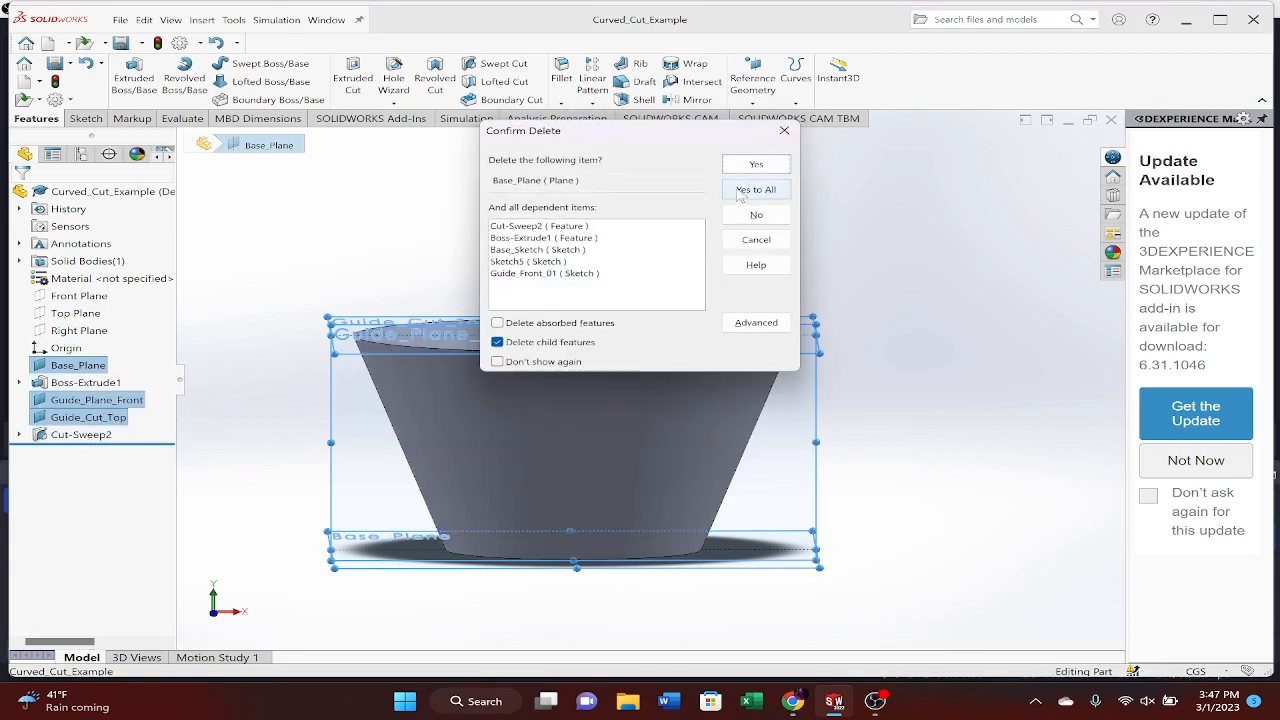
# Delete Base_Plane with all its dependent features and add a plane offset from Top Plane
pyautogui.click(756, 190)
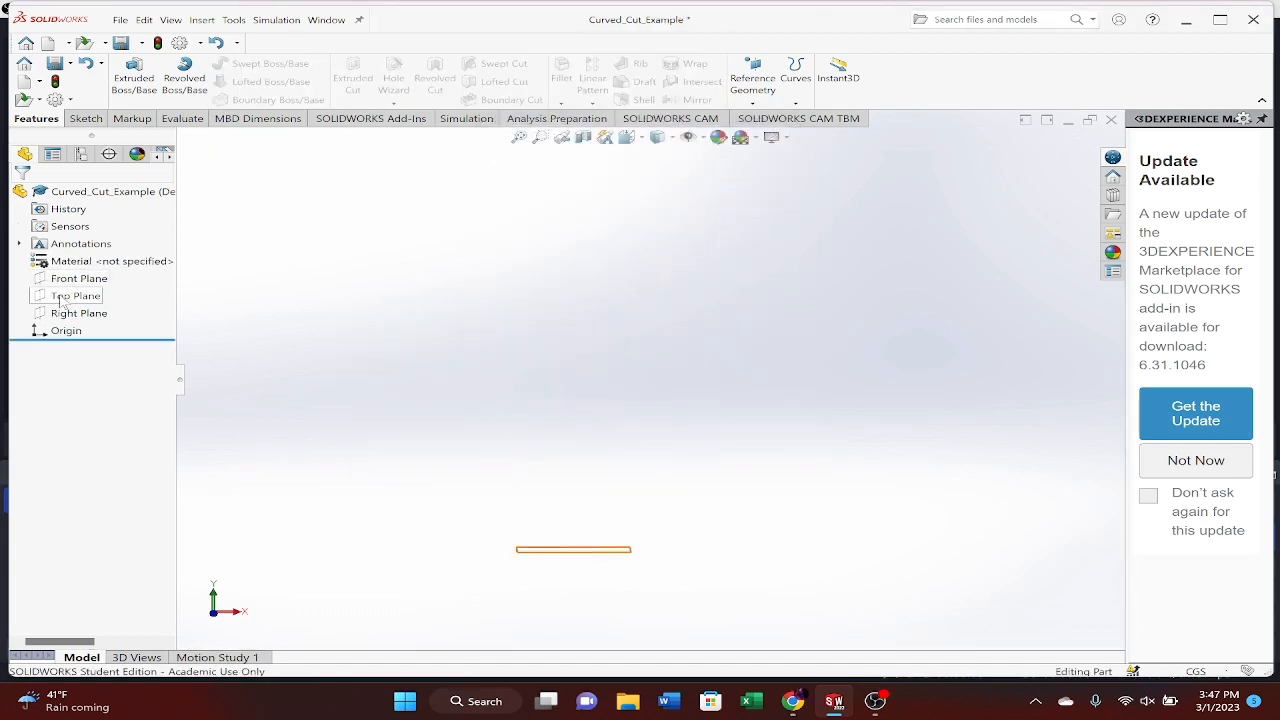
pyautogui.click(75, 295)
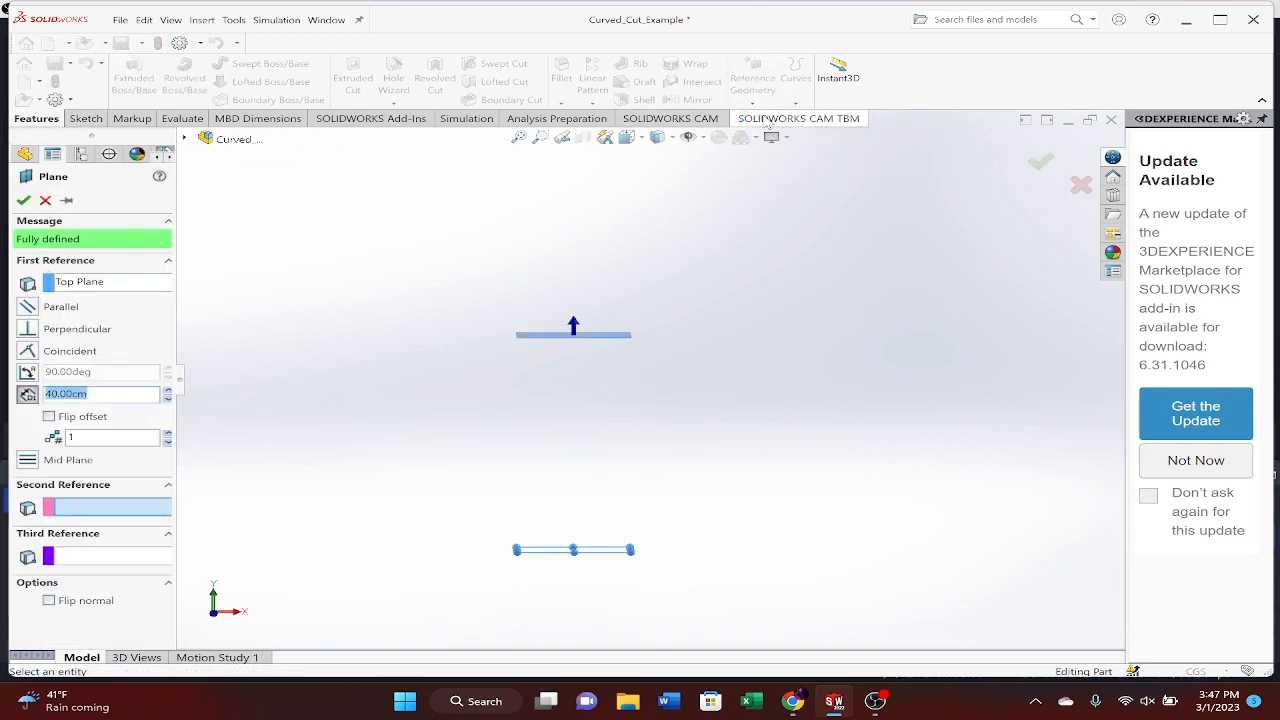
pyautogui.write('0')
pyautogui.write('Base_Plane_Top')
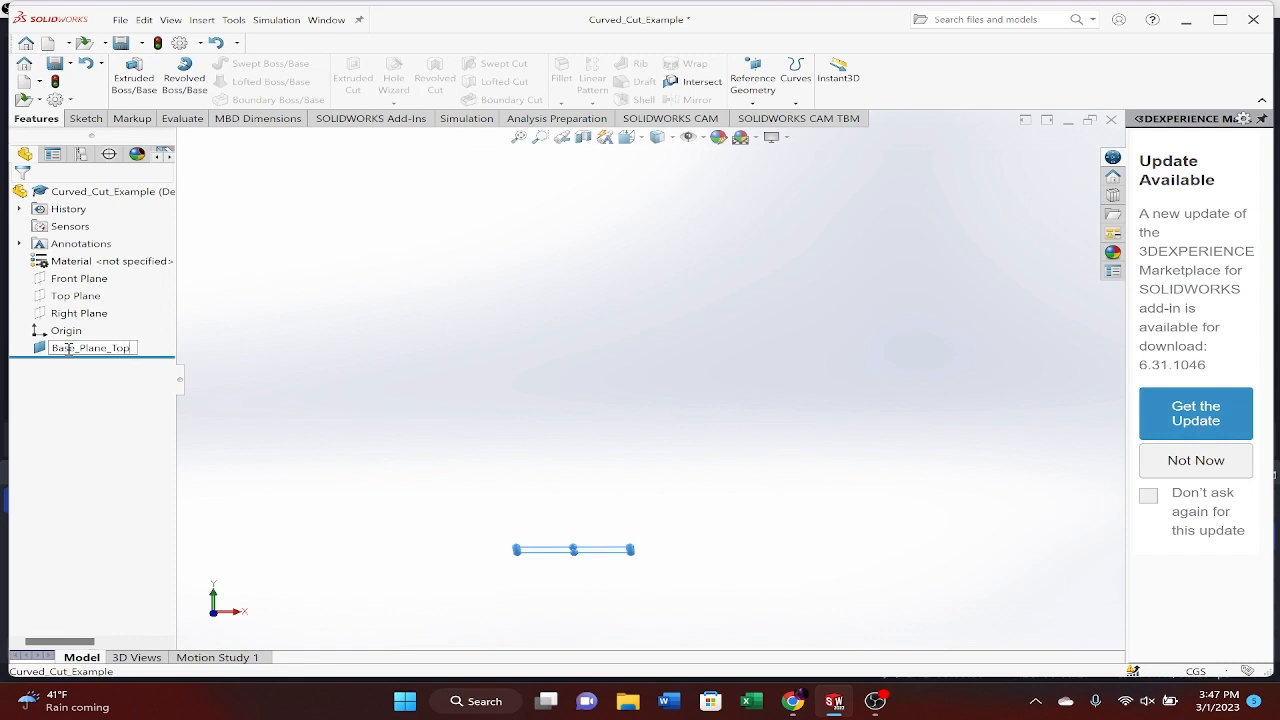
# On Base_Plane_Top, draw an origin-centred circle with radius 5
pyautogui.click(84, 118)
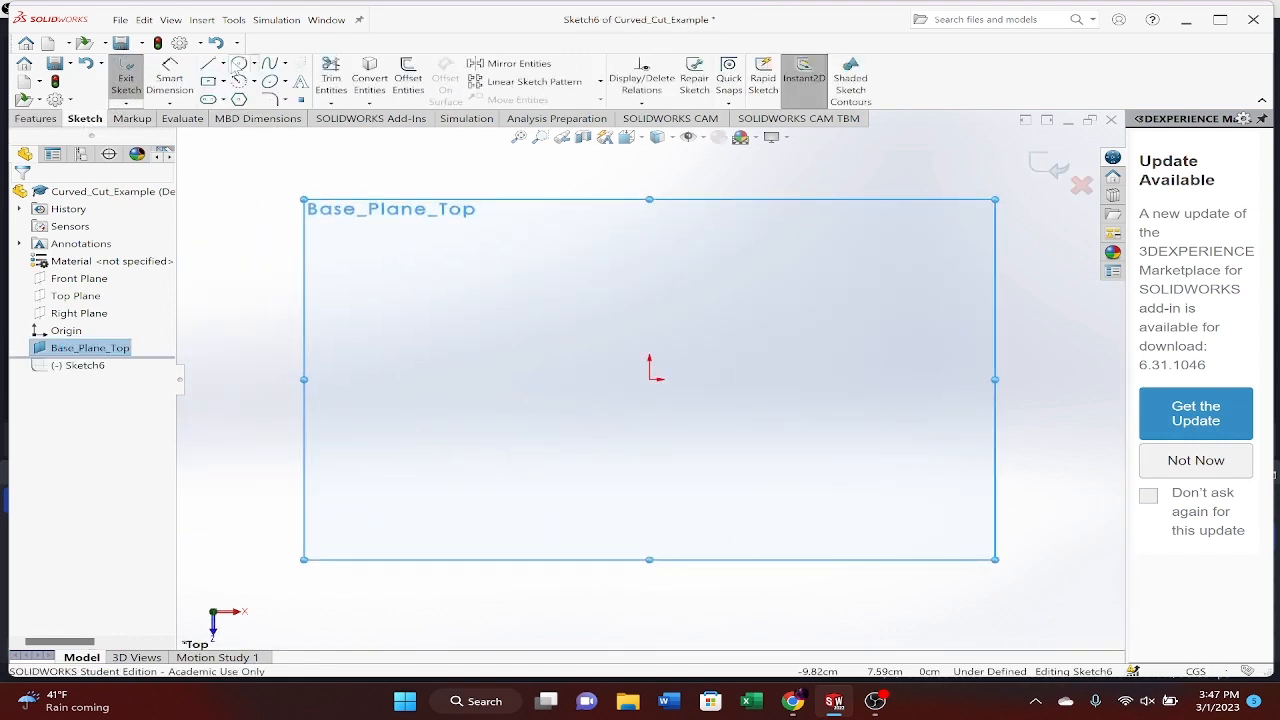
pyautogui.click(239, 63)
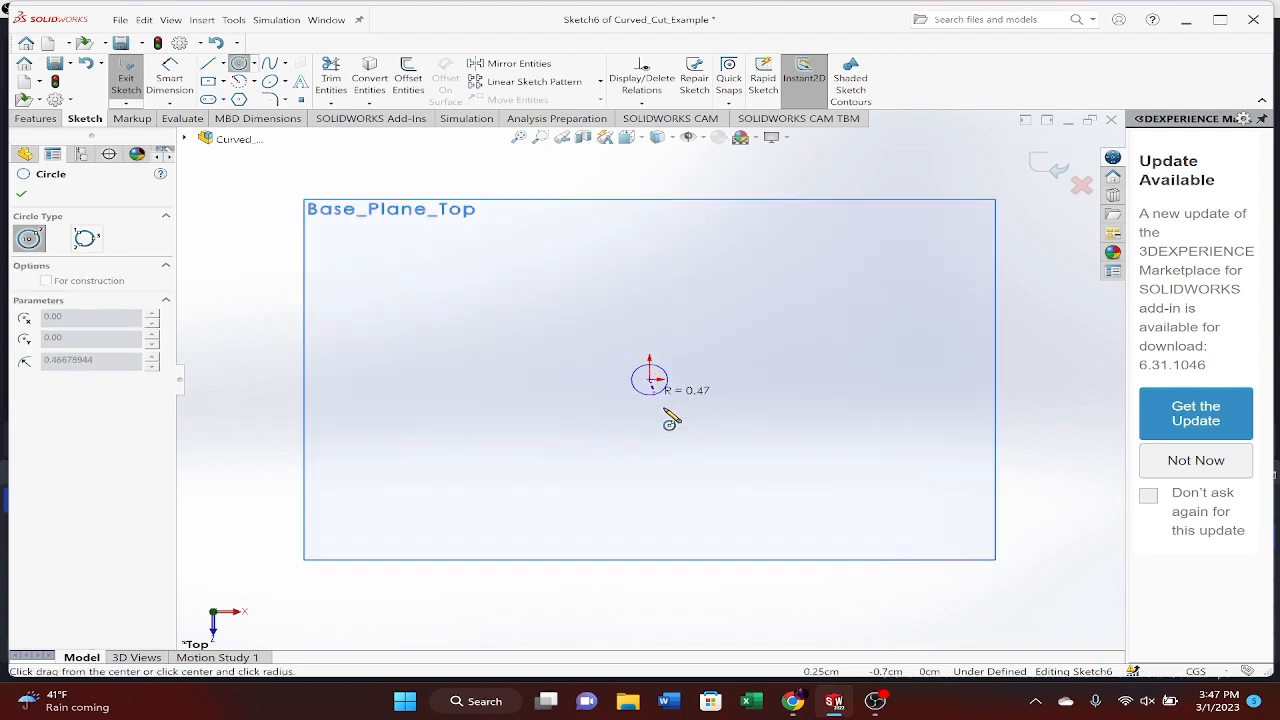
pyautogui.moveTo(650, 378); pyautogui.dragTo(740, 495)
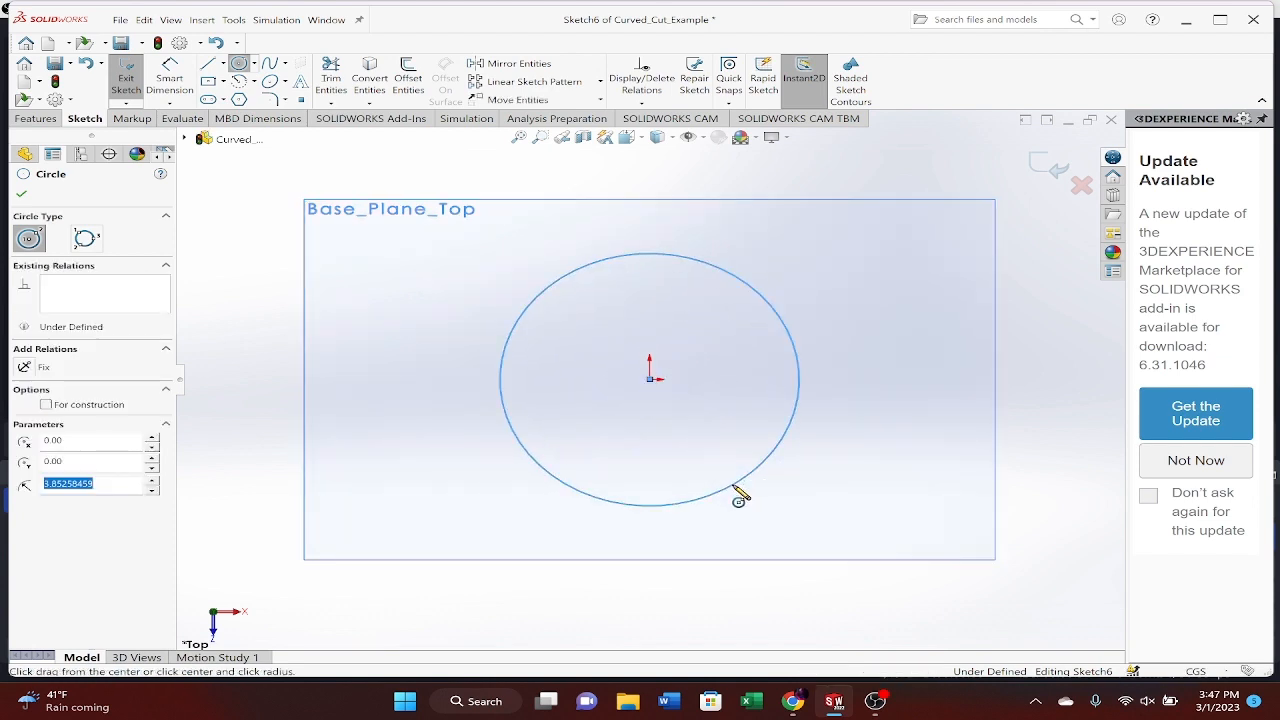
pyautogui.write('5')
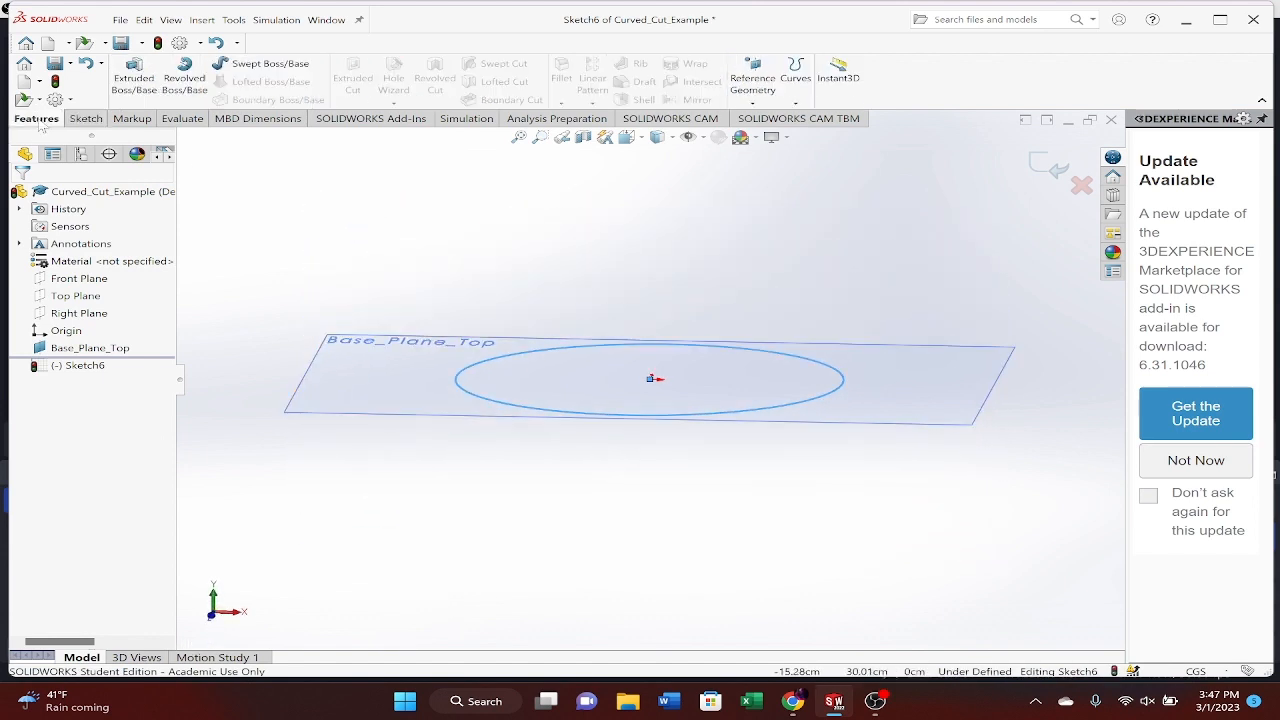
# Extrude the circle 6.00 cm with a 30° outward draft
pyautogui.click(134, 75)
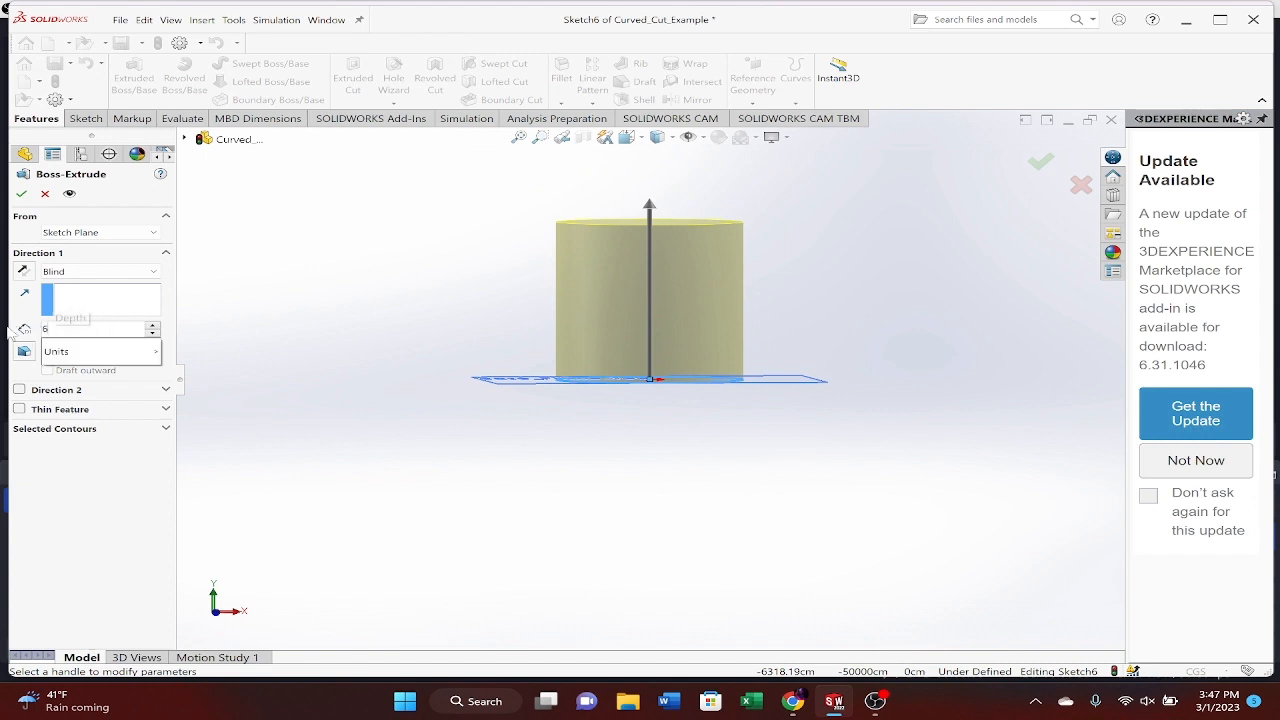
pyautogui.write('6.00cm')
pyautogui.click(100, 350)
pyautogui.write('20')
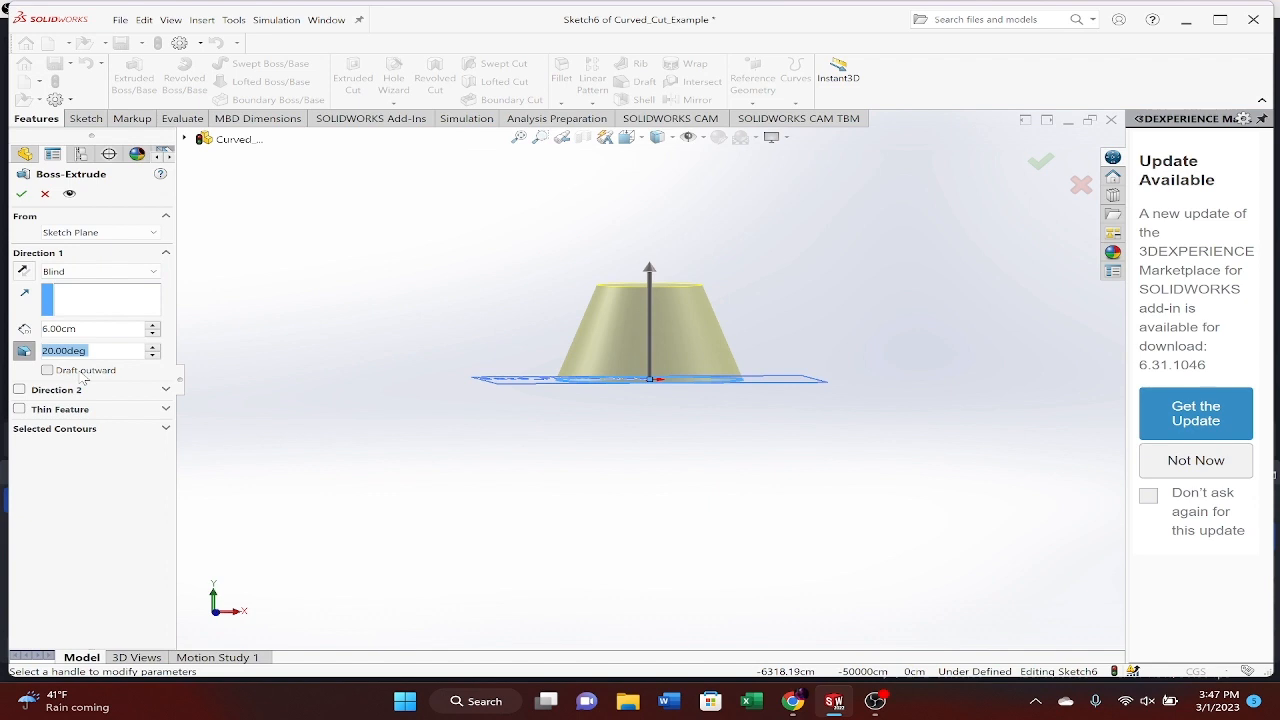
pyautogui.click(47, 370)
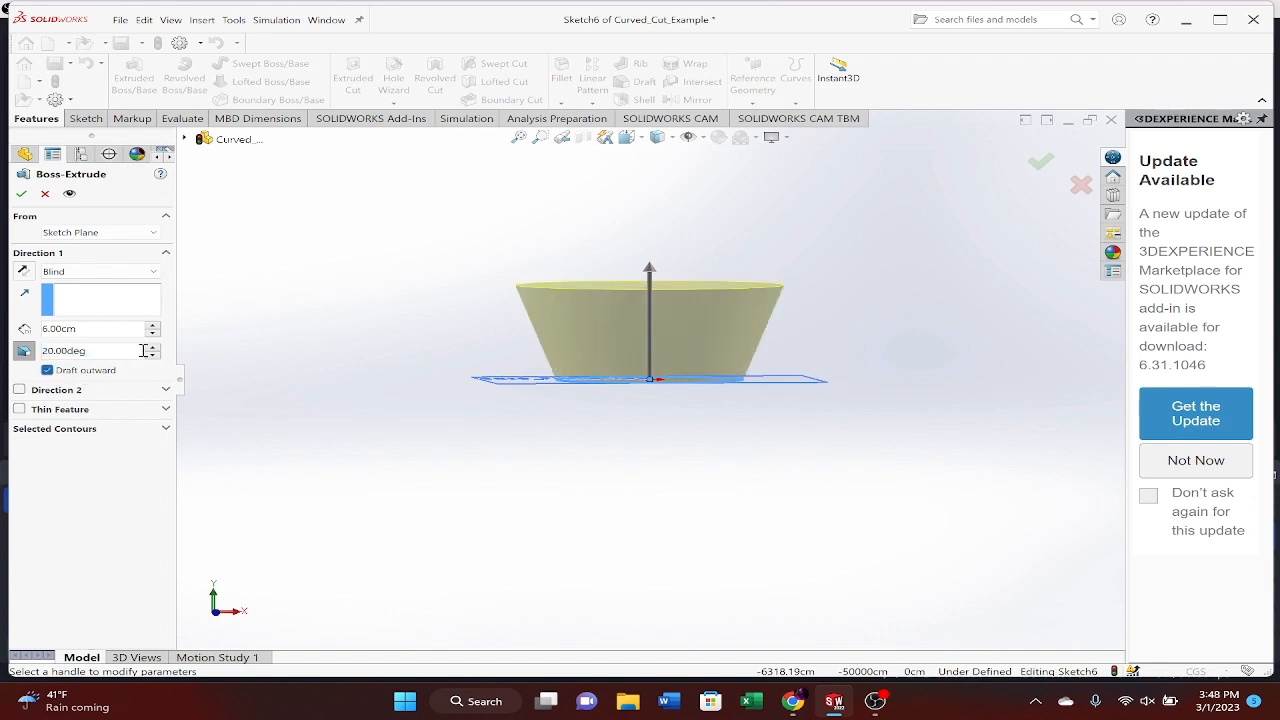
pyautogui.write('26.00deg')
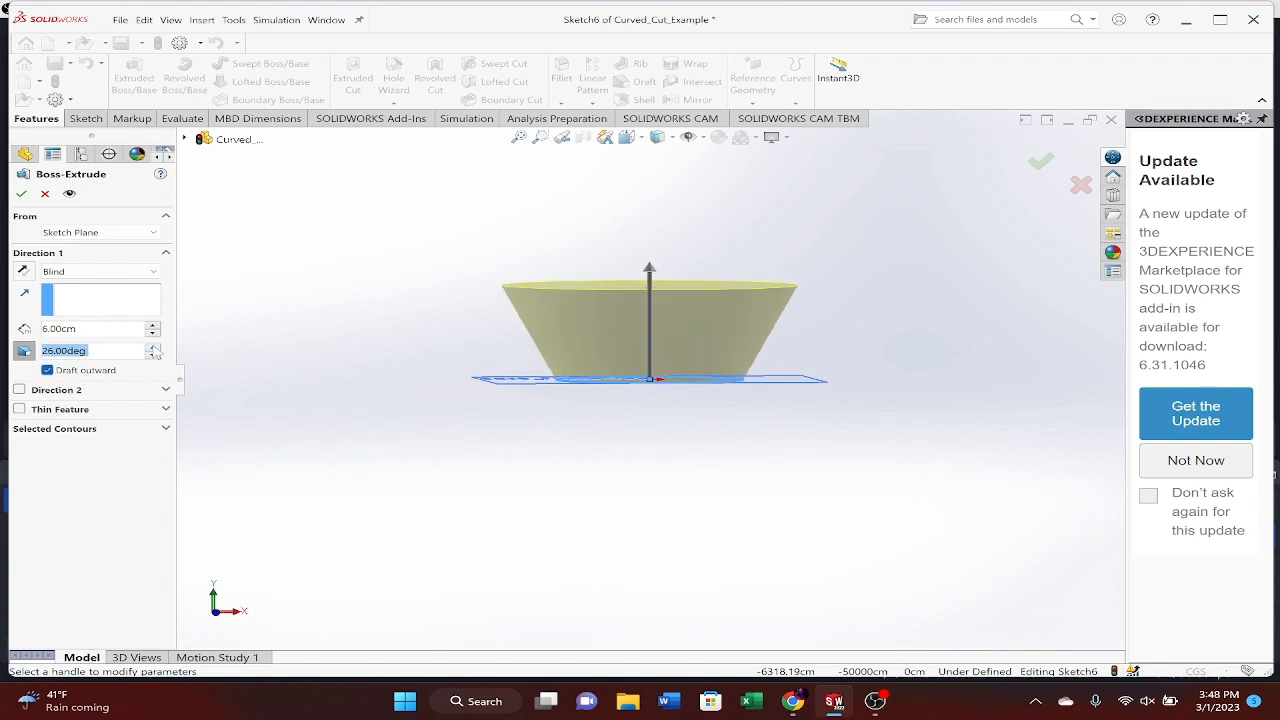
pyautogui.click(153, 347)
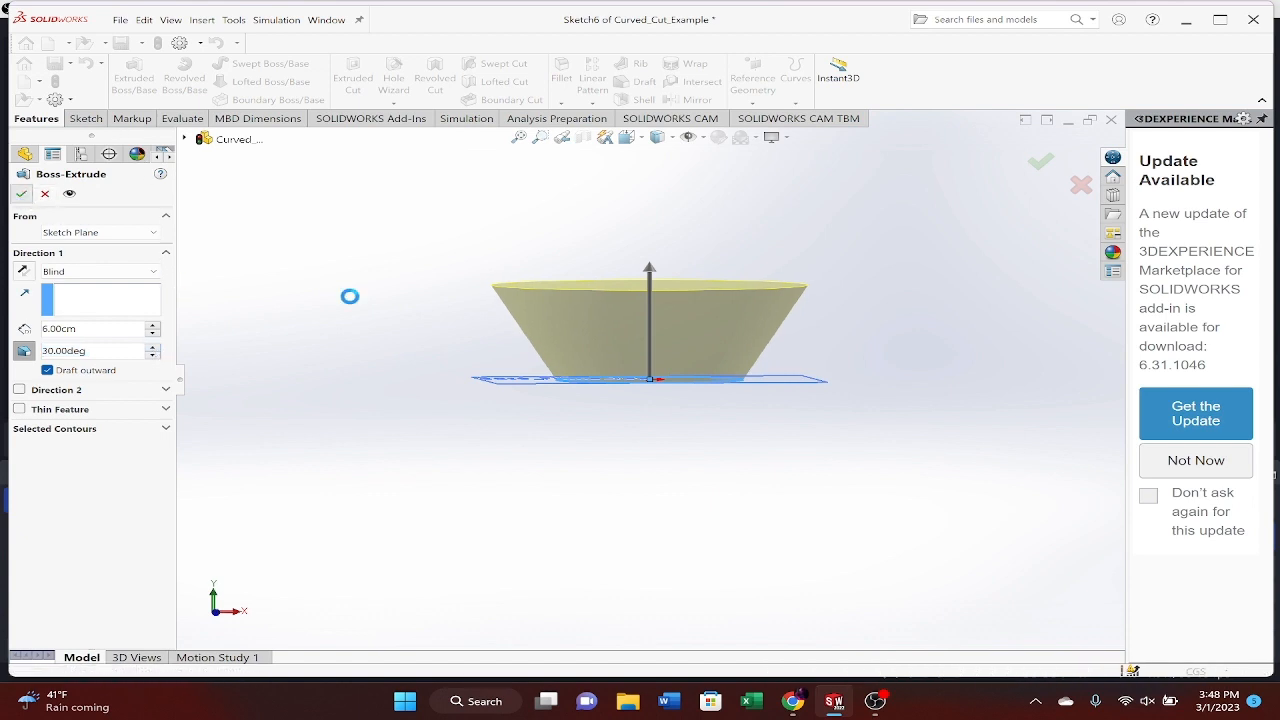
pyautogui.click(1040, 161)
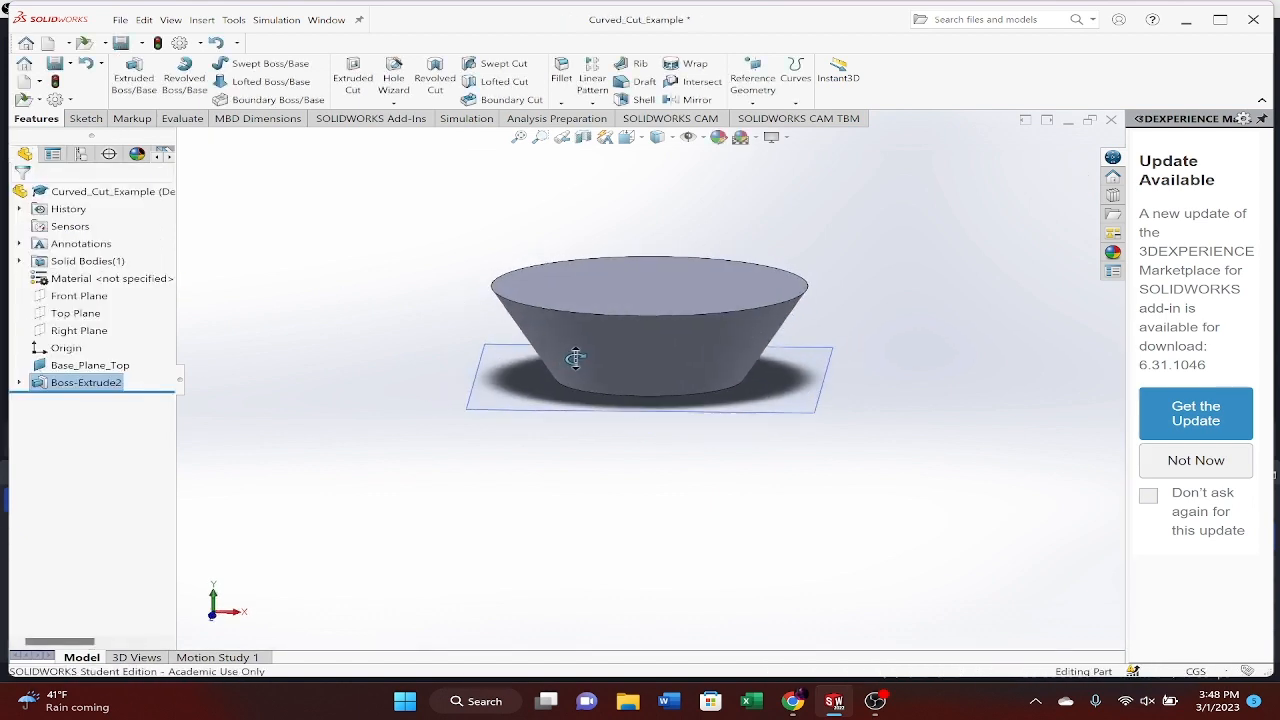
# Create Front_Plane_01 from Front Plane and rename the extrusion Base_Extrude
pyautogui.moveTo(575, 358); pyautogui.dragTo(707, 398)
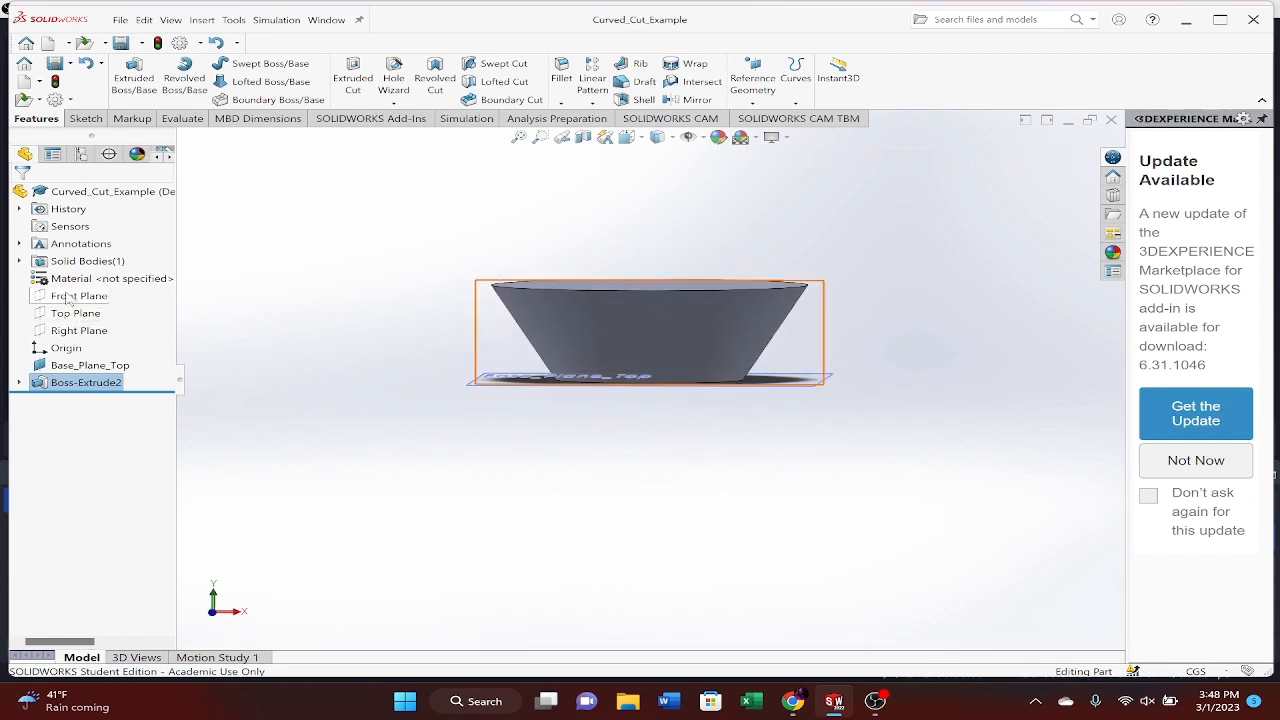
pyautogui.click(79, 295)
pyautogui.write('Front_Plane_01')
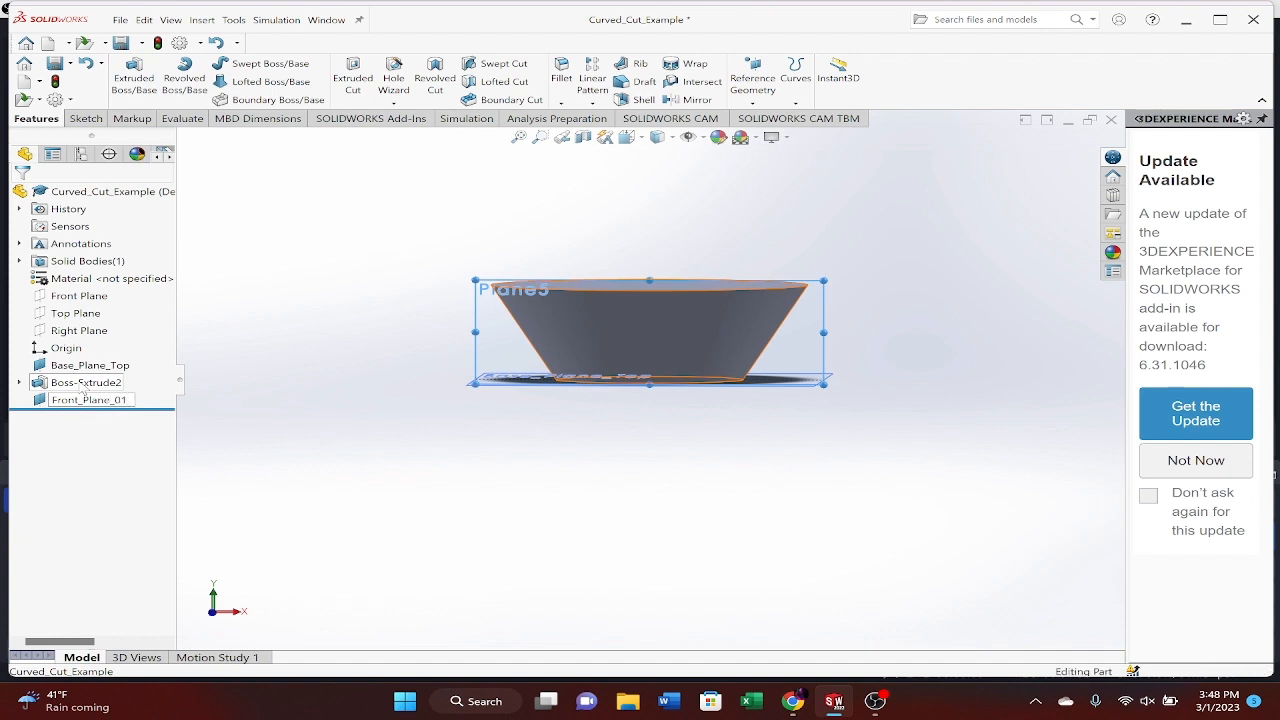
pyautogui.click(85, 382)
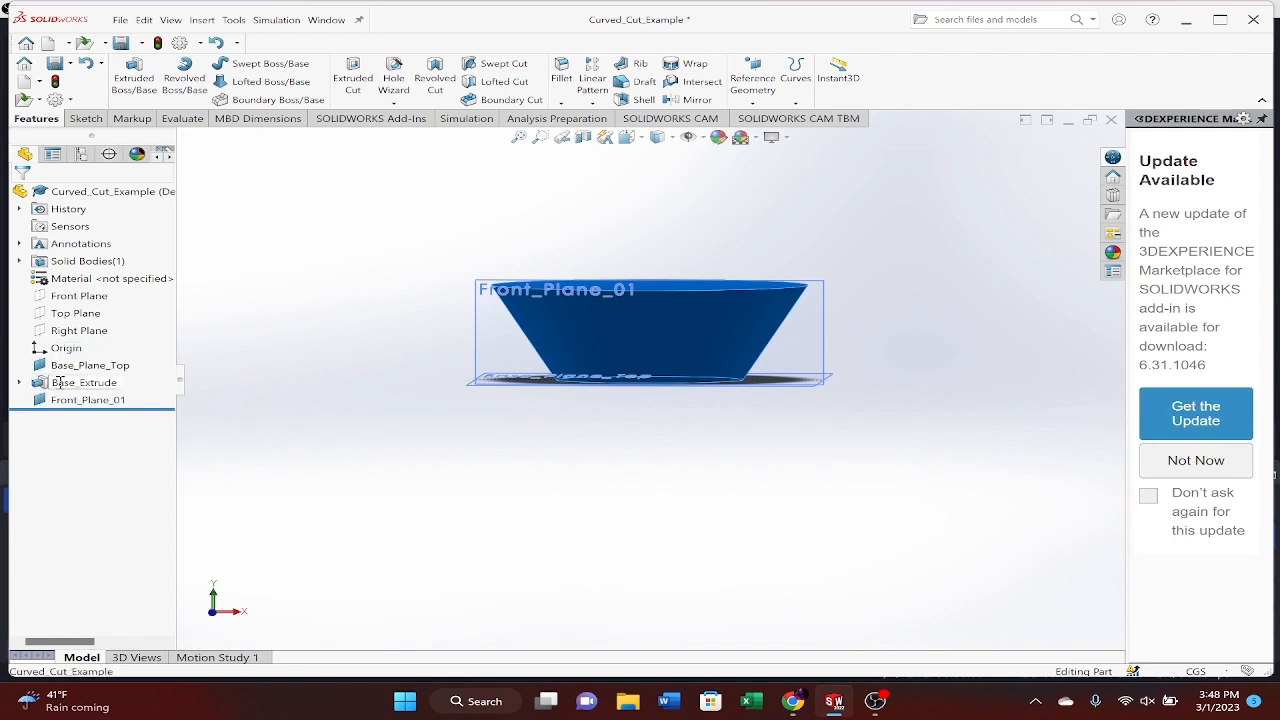
pyautogui.click(84, 382)
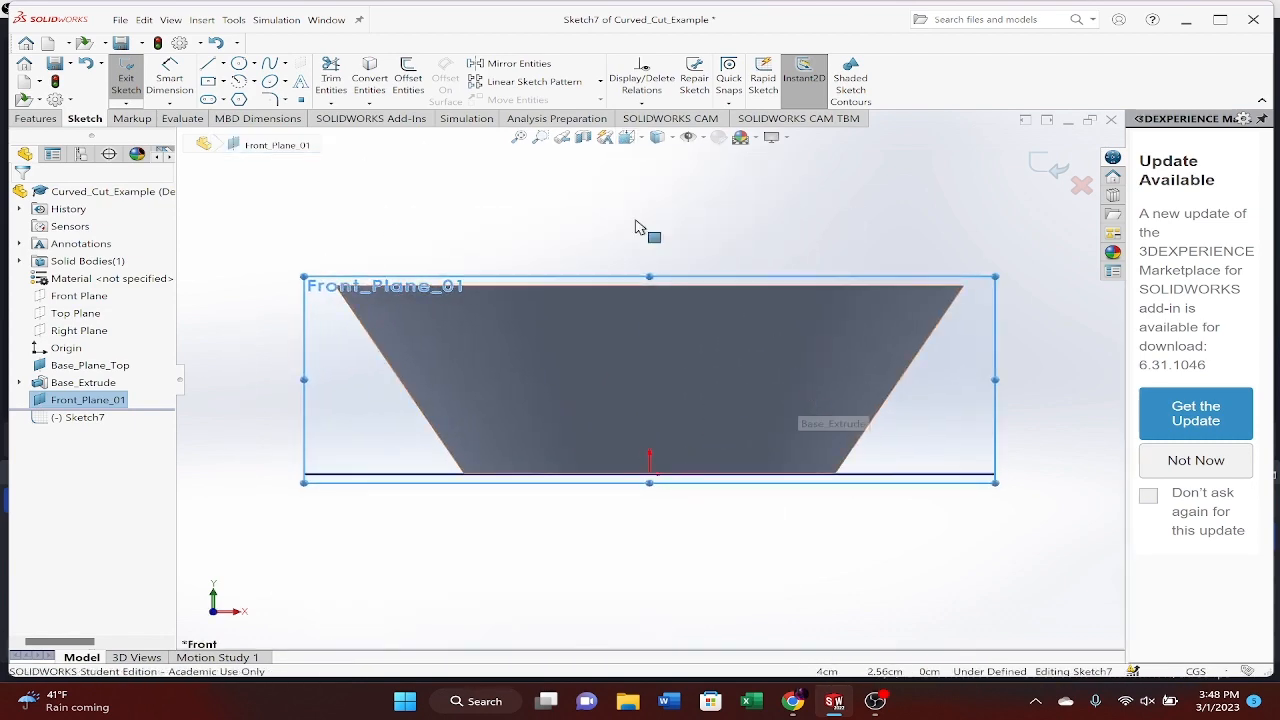
# Sketch lines and a circle at the cone's top-right corner, making the lines construction geometry
pyautogui.click(208, 63)
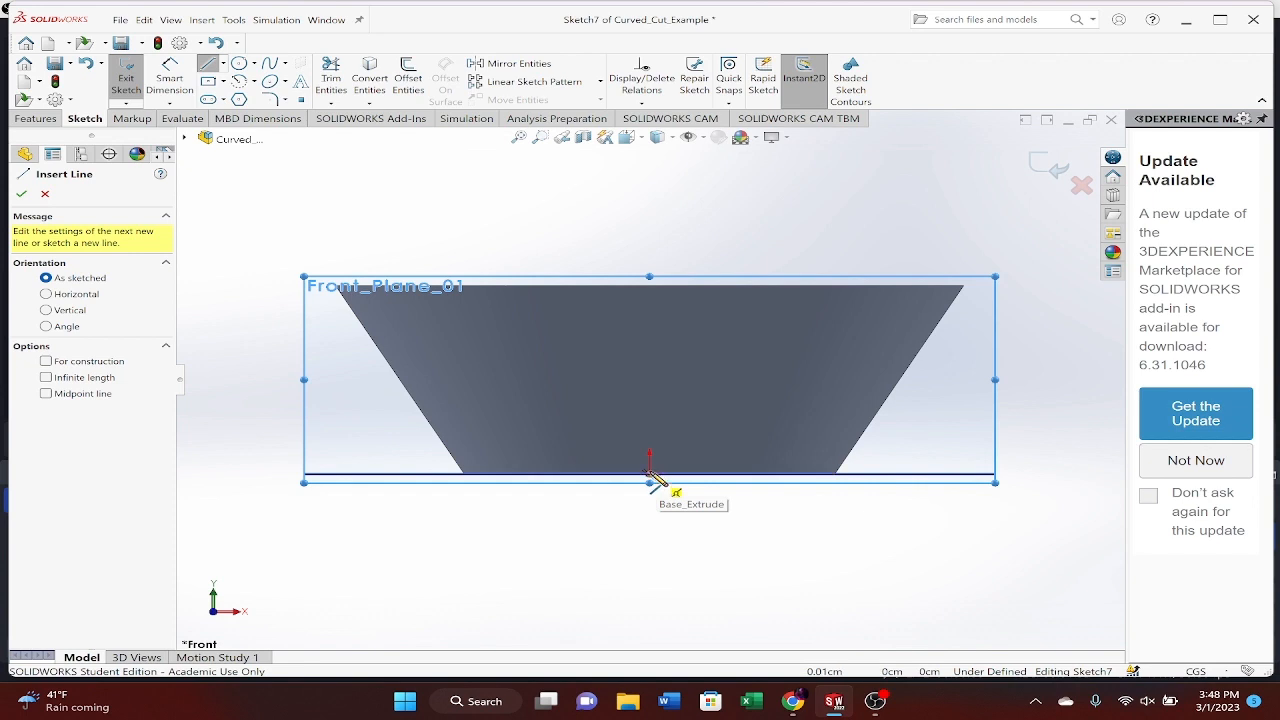
pyautogui.click(239, 62)
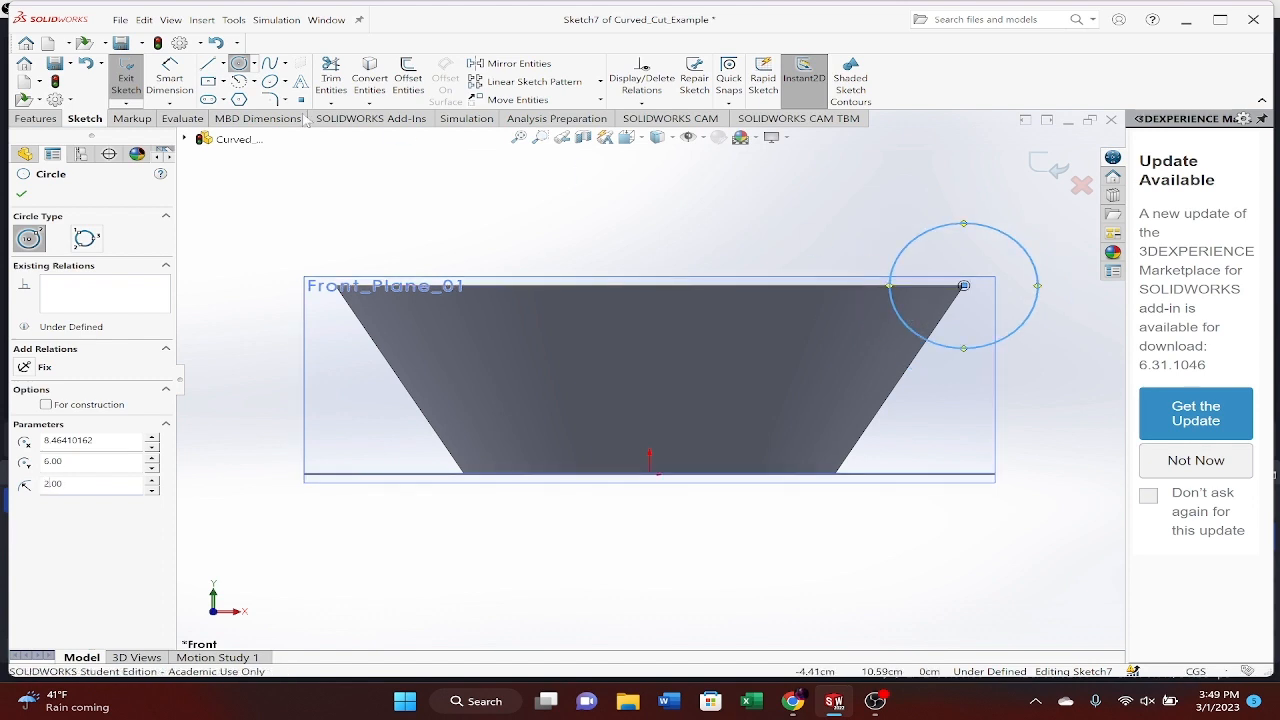
pyautogui.click(207, 63)
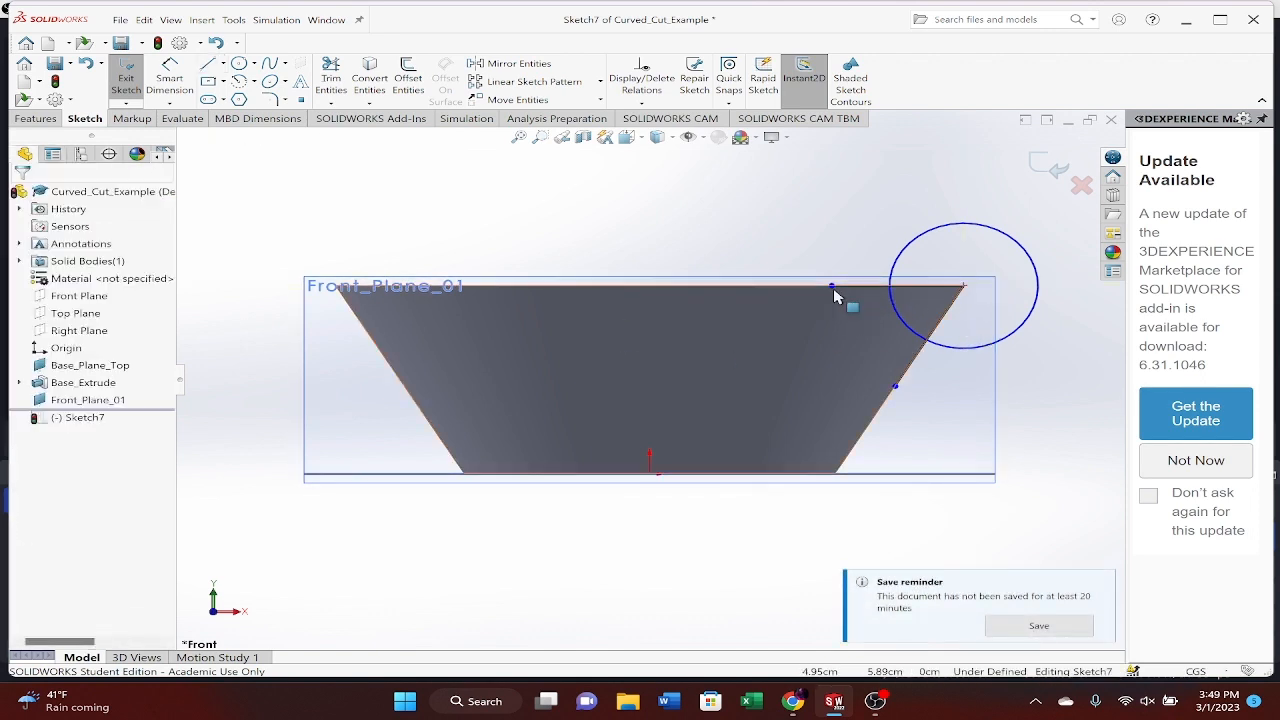
pyautogui.click(331, 77)
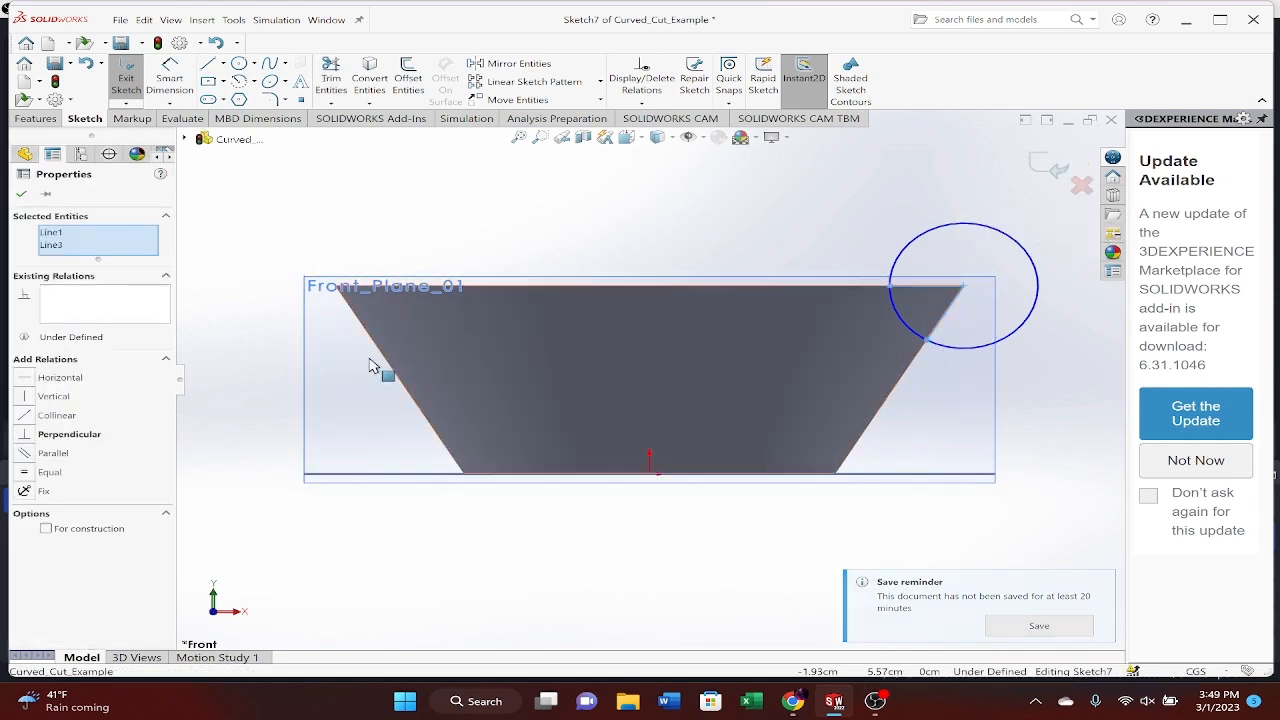
pyautogui.click(46, 528)
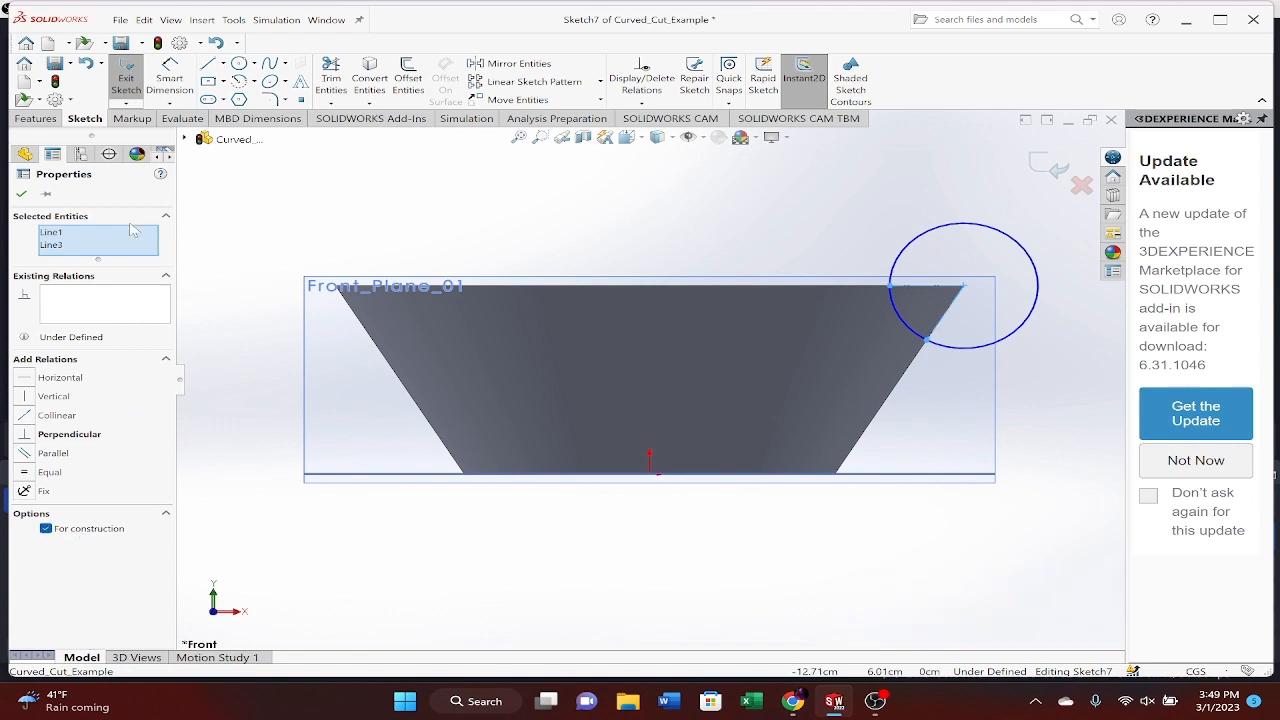
pyautogui.click(331, 77)
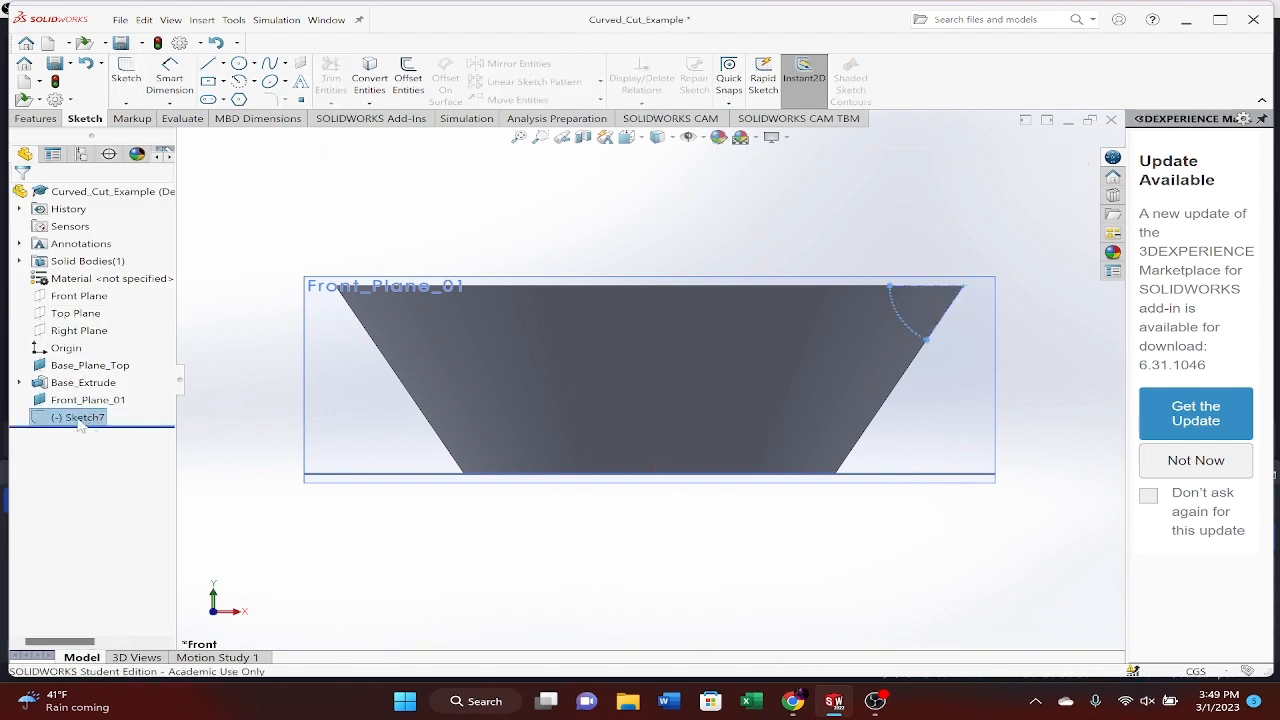
# Rename the arc sketch Guide_Line_01 and select Top Plane as a reference
pyautogui.doubleClick(79, 417)
pyautogui.write('Guide_Line_')
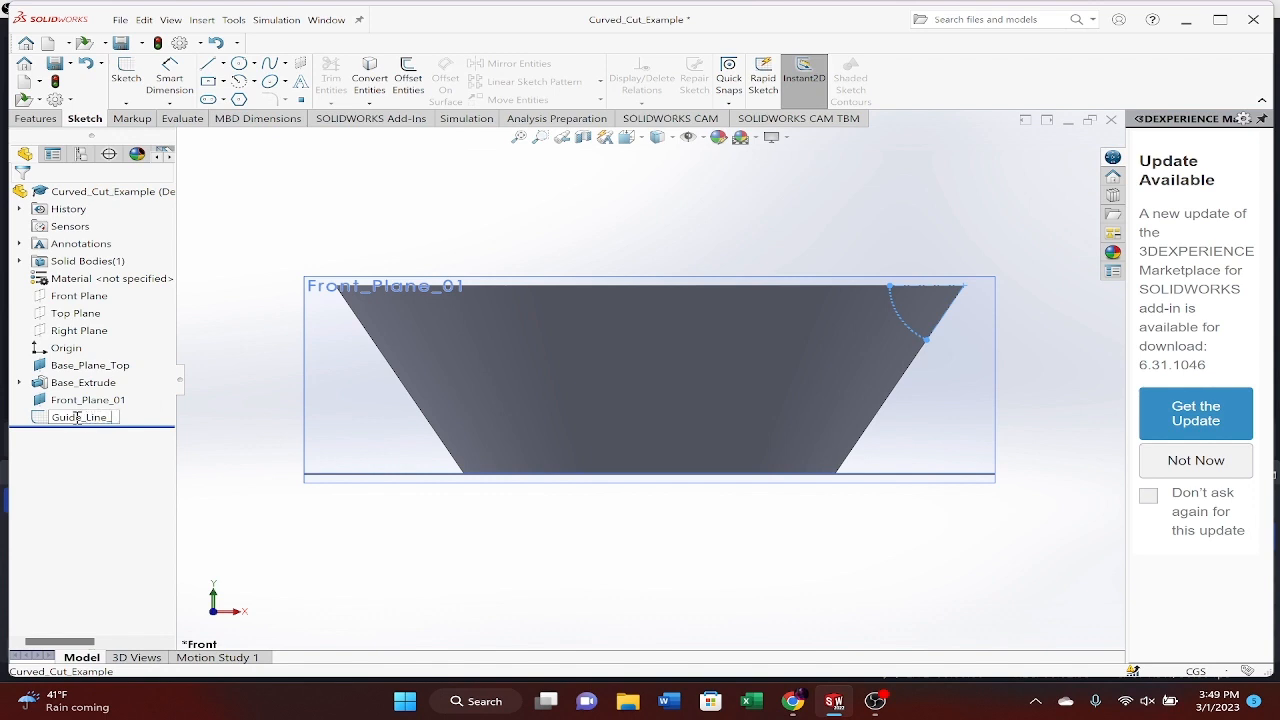
pyautogui.click(85, 417)
pyautogui.write('01')
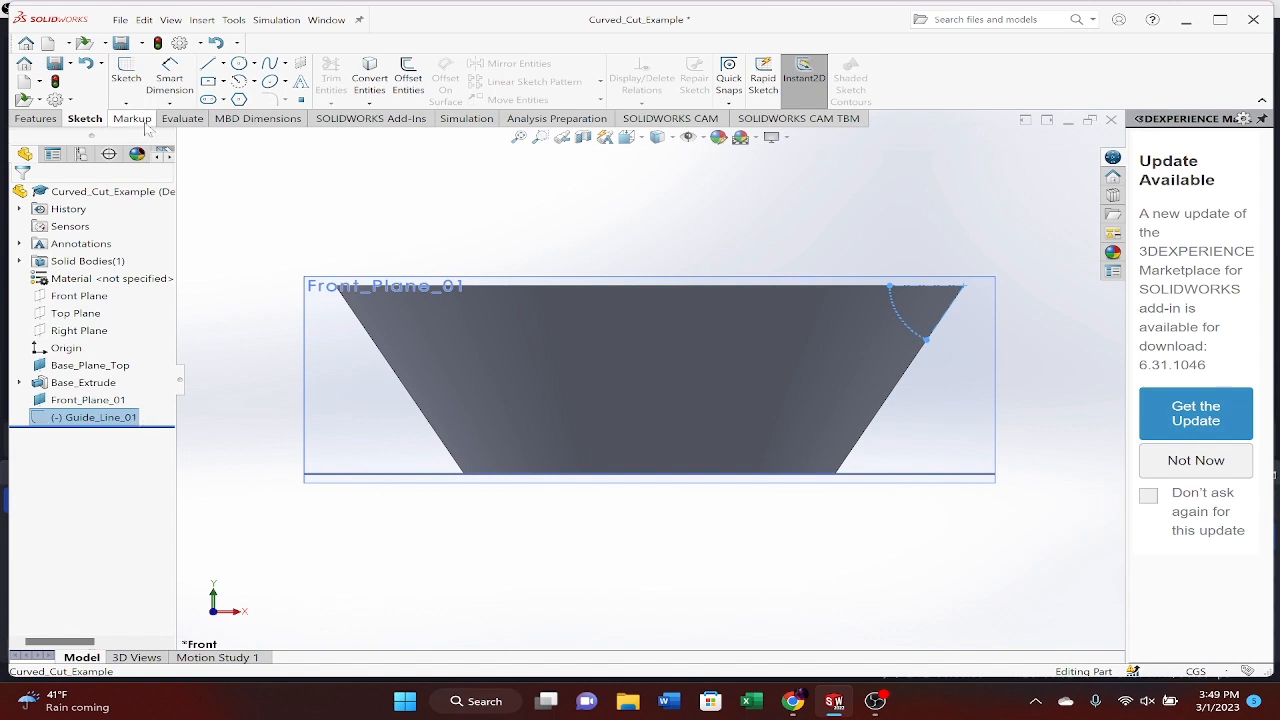
pyautogui.click(648, 475)
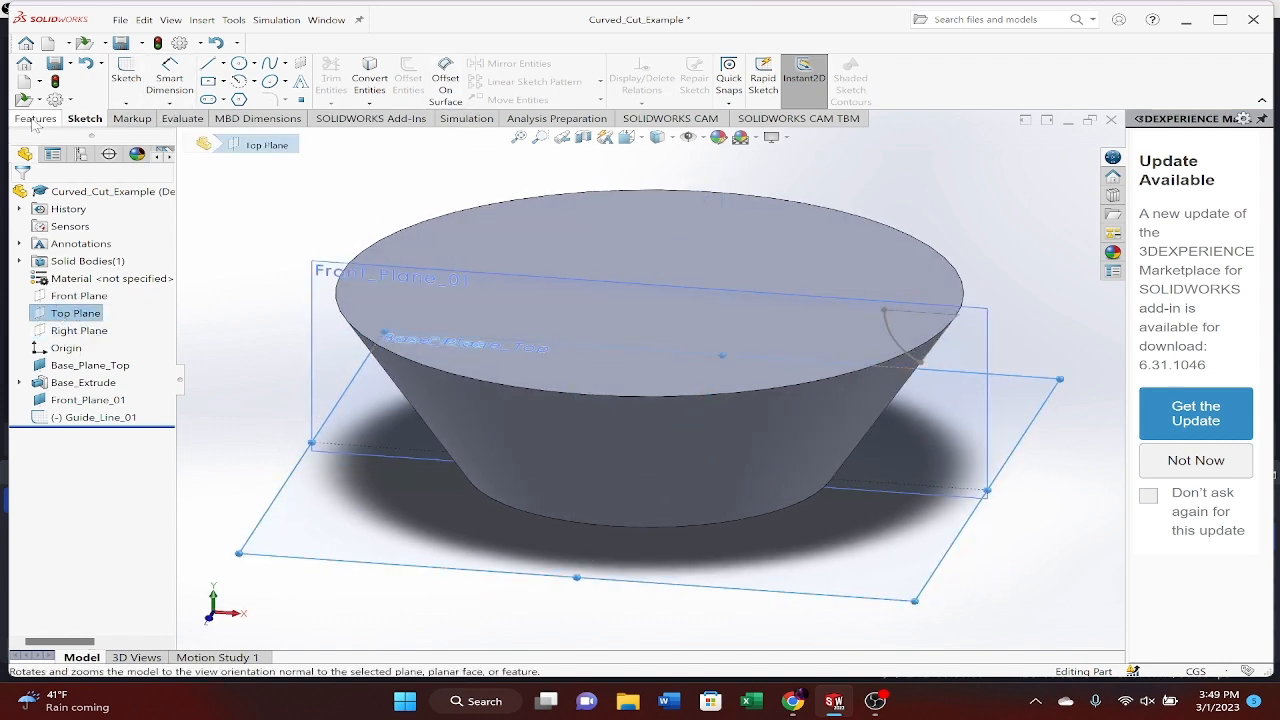
# Create a plane level with the cone's top and sketch a small circle at the arc's end
pyautogui.click(36, 118)
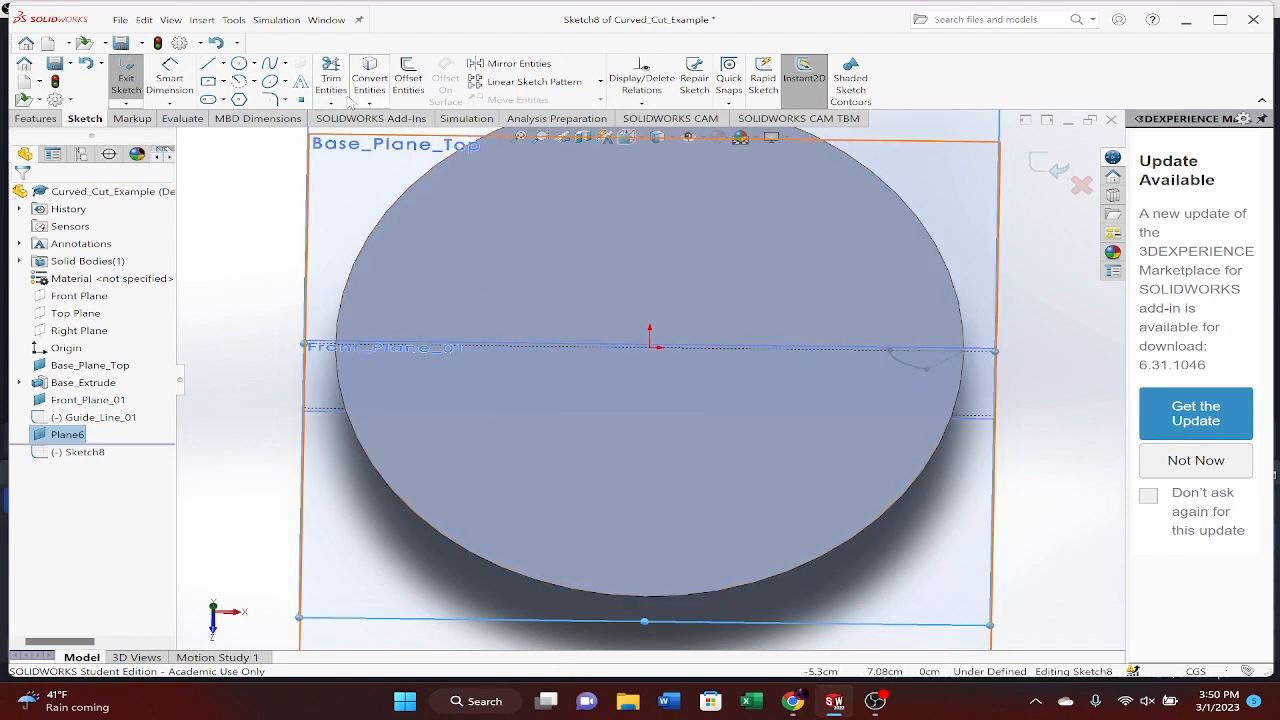
pyautogui.click(239, 63)
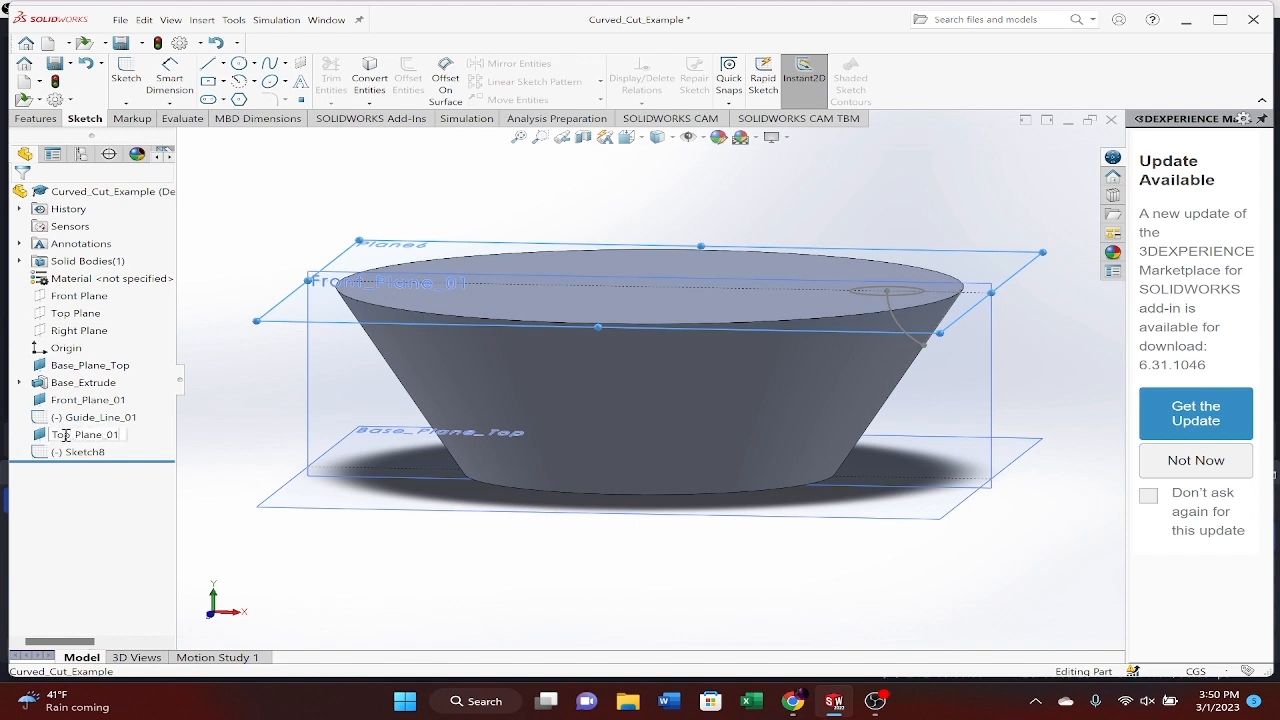
# Confirm the plane name Top_Plane_01 and rename the circle sketch Guide_Cut_01
pyautogui.click(85, 434)
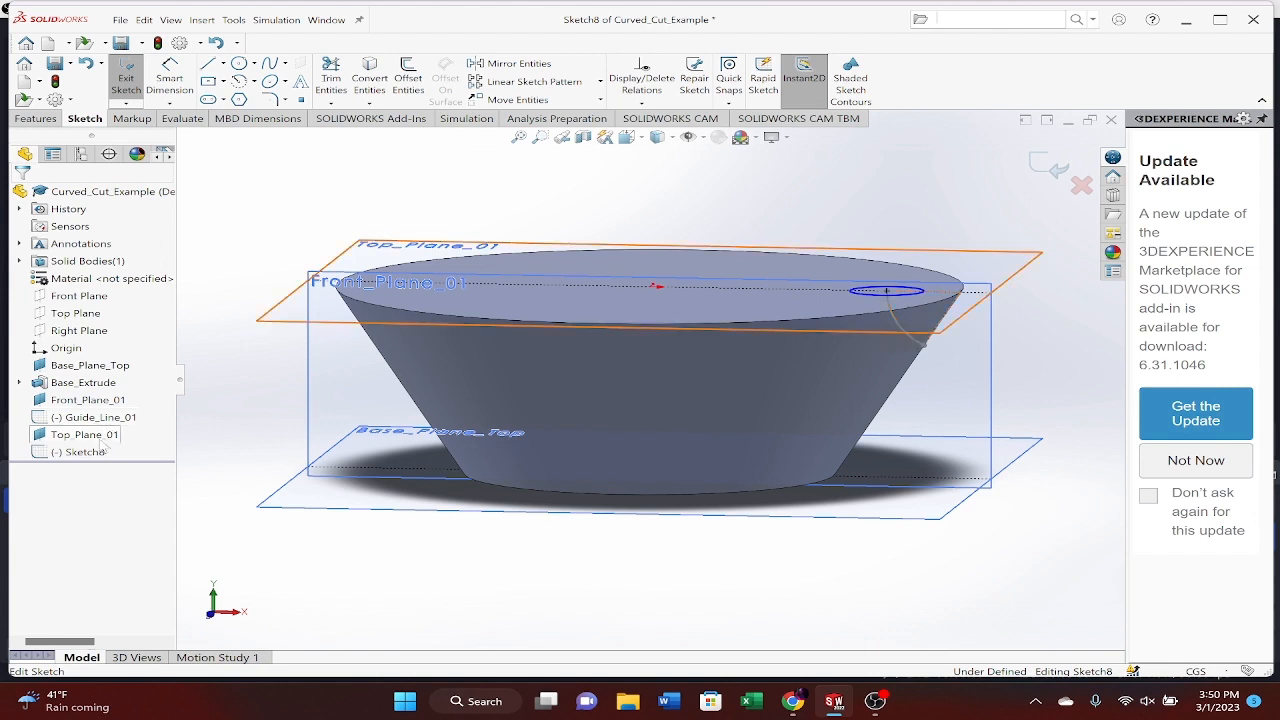
pyautogui.doubleClick(75, 451)
pyautogui.write('Guide_Cut_')
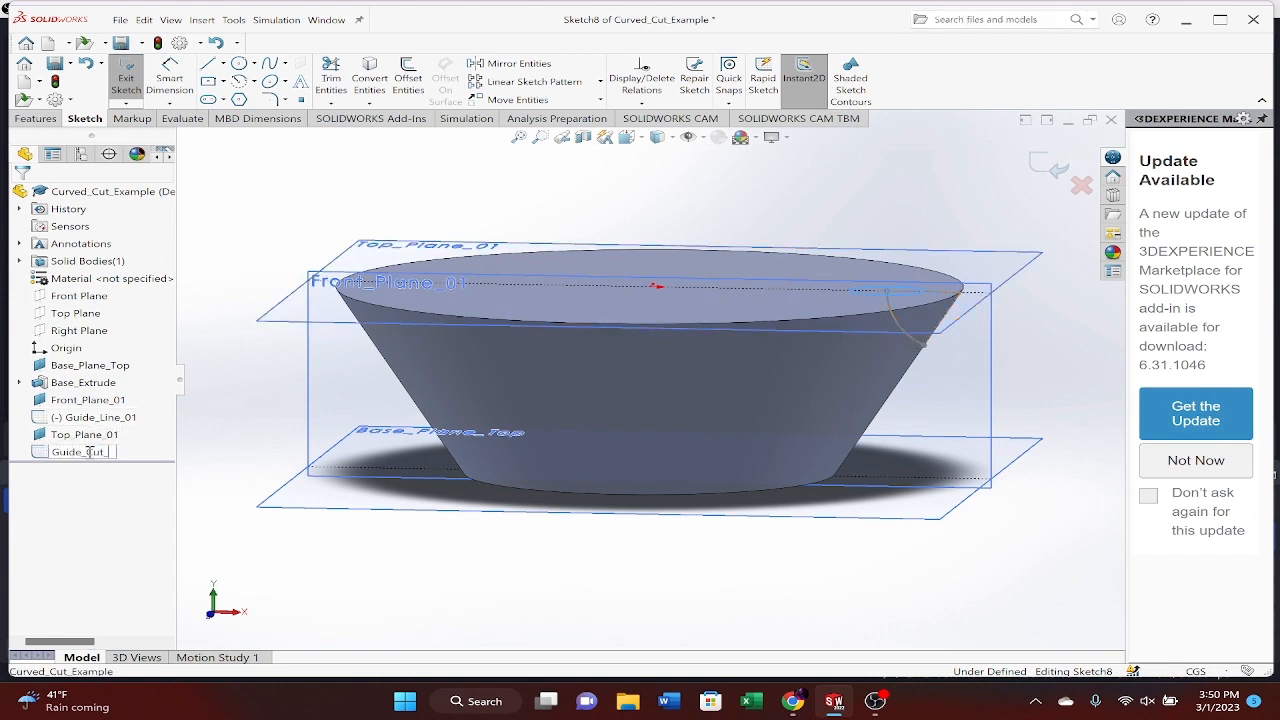
pyautogui.click(90, 451)
pyautogui.write('01')
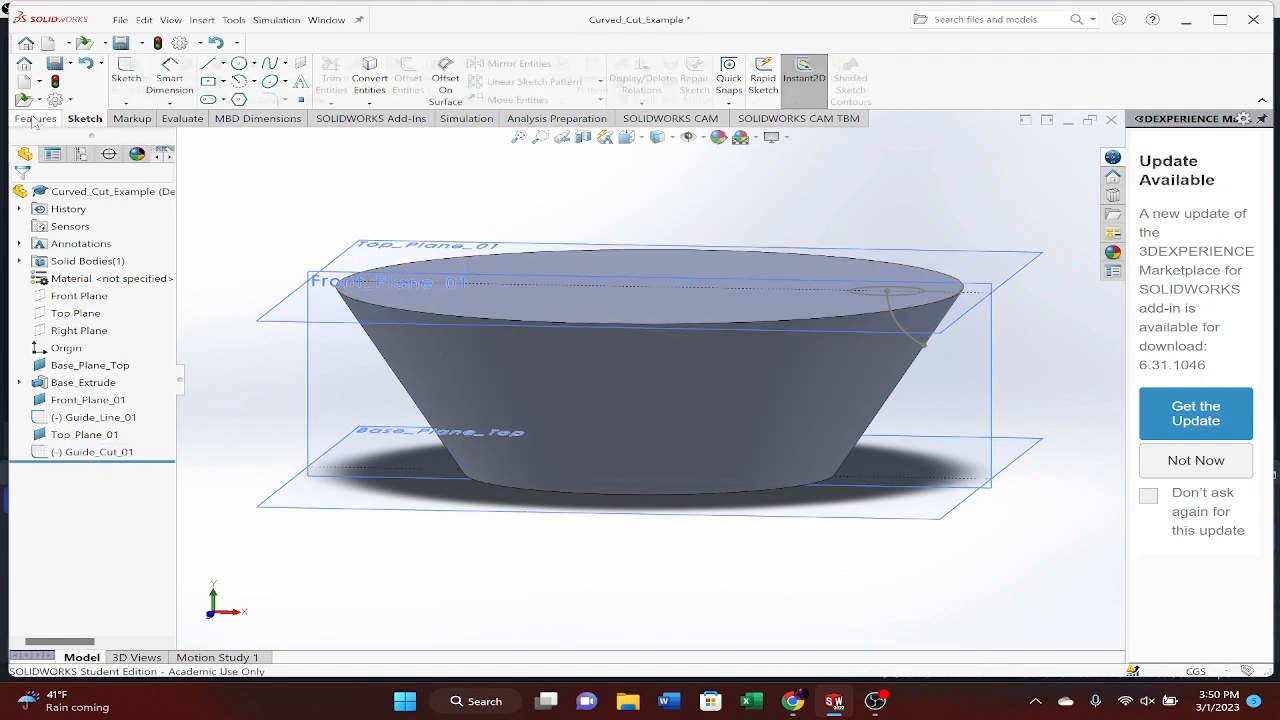
pyautogui.click(36, 118)
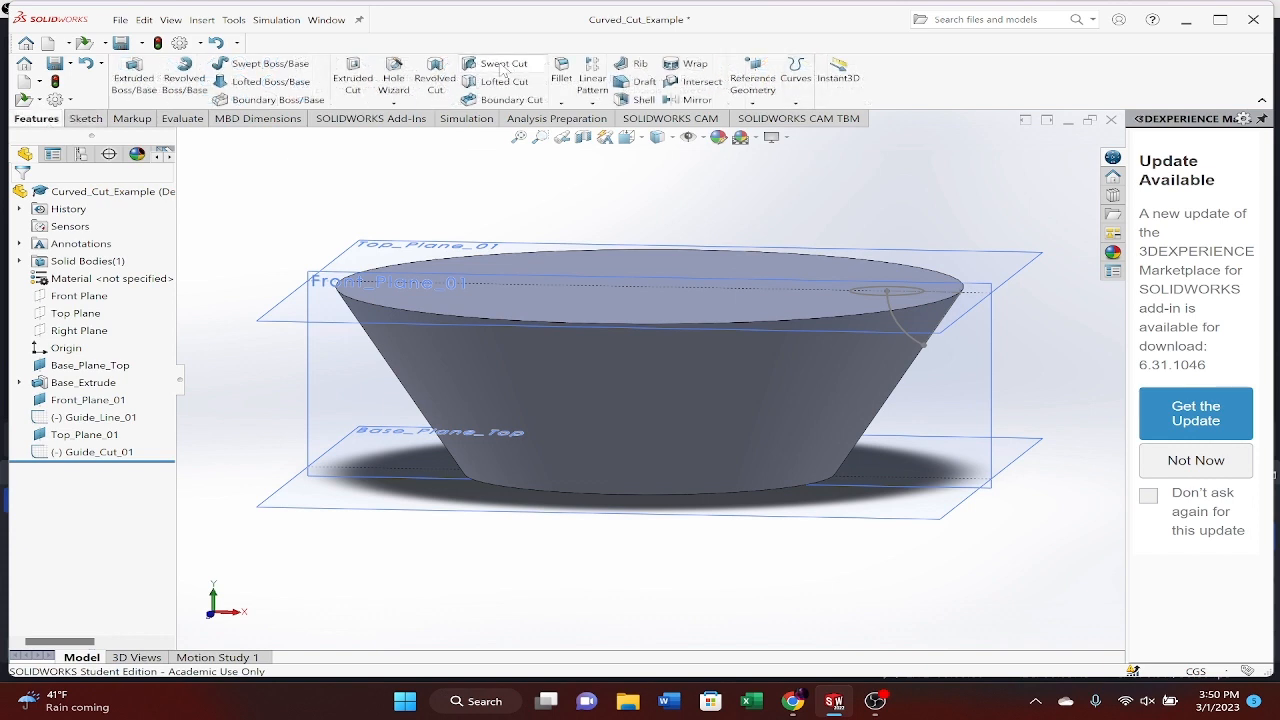
# Start a Swept Cut with Guide_Cut_01 as profile and Guide_Line_01 as path, with end-face alignment off
pyautogui.click(503, 63)
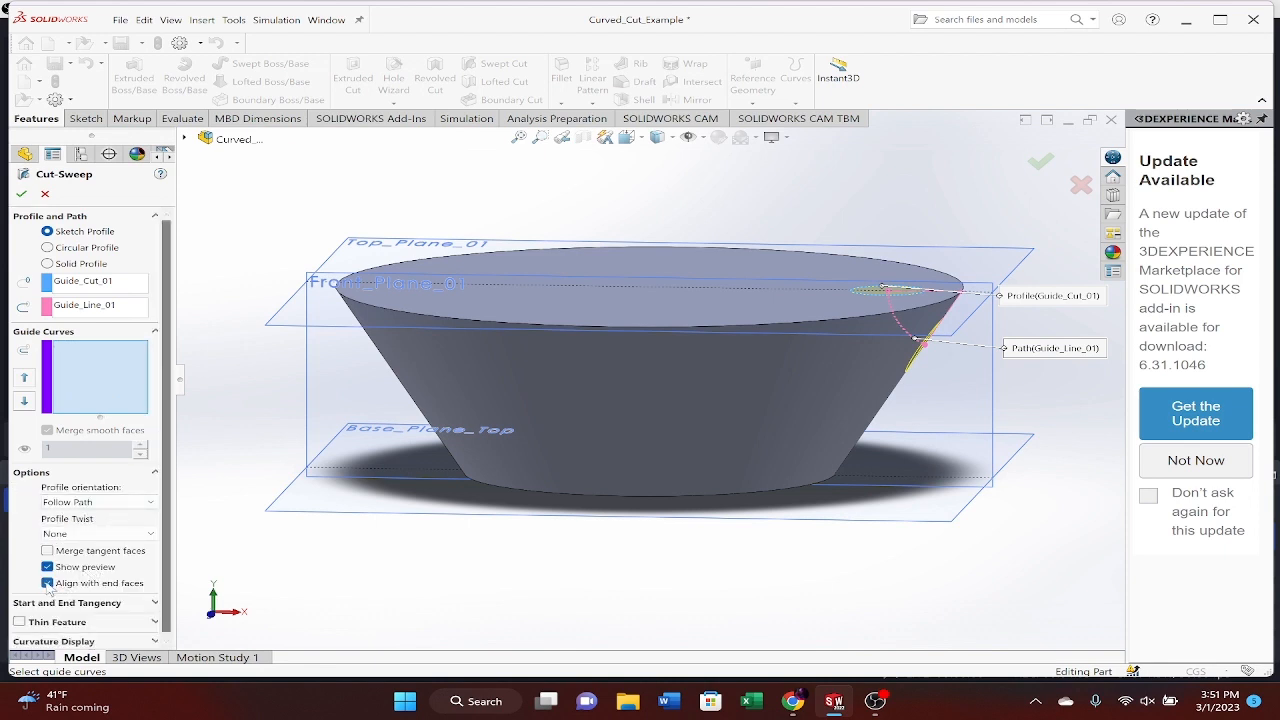
pyautogui.click(48, 583)
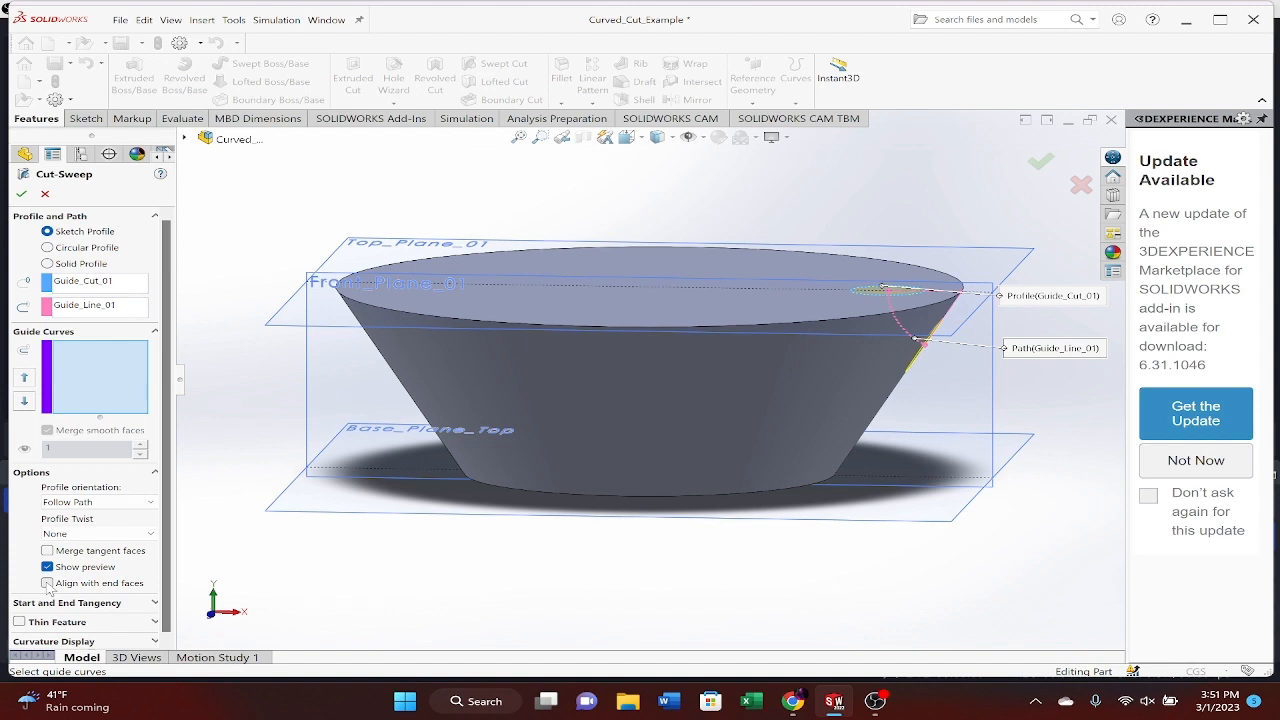